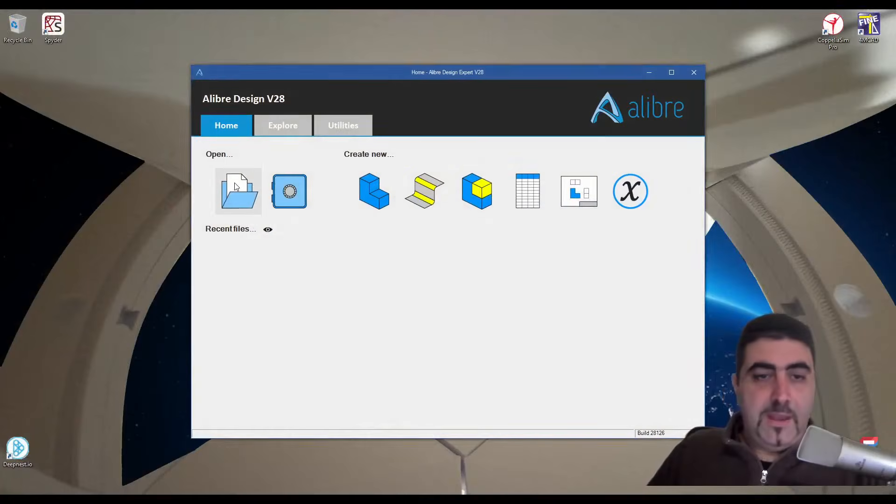
Browse the Example folder and select Air Cooled Single.stp in the Open dialog
left_click(238, 191)
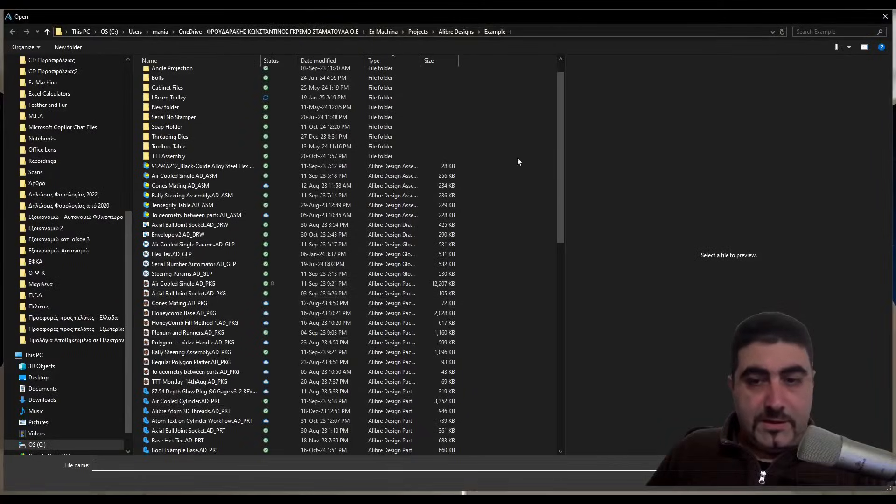
scroll("down", 3)
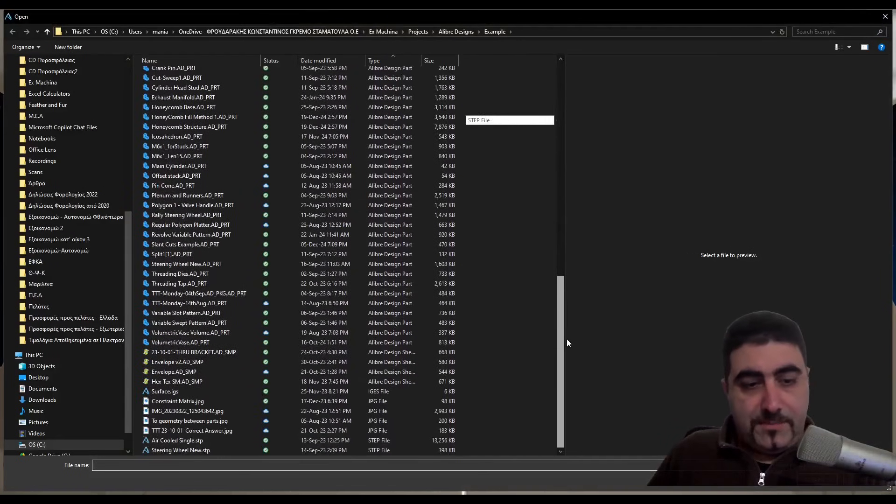
left_click(178, 441)
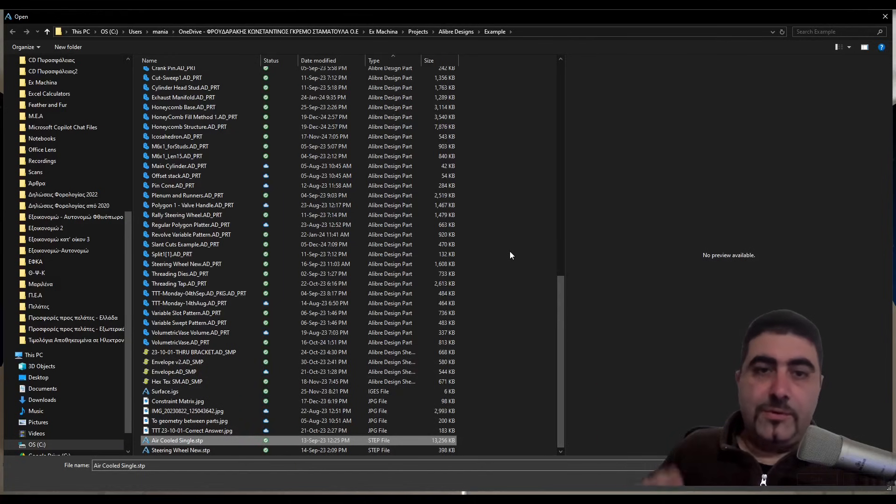
View Air Cooled Single.stp as raw STEP text in Notepad and scroll through its contents
right_click(178, 440)
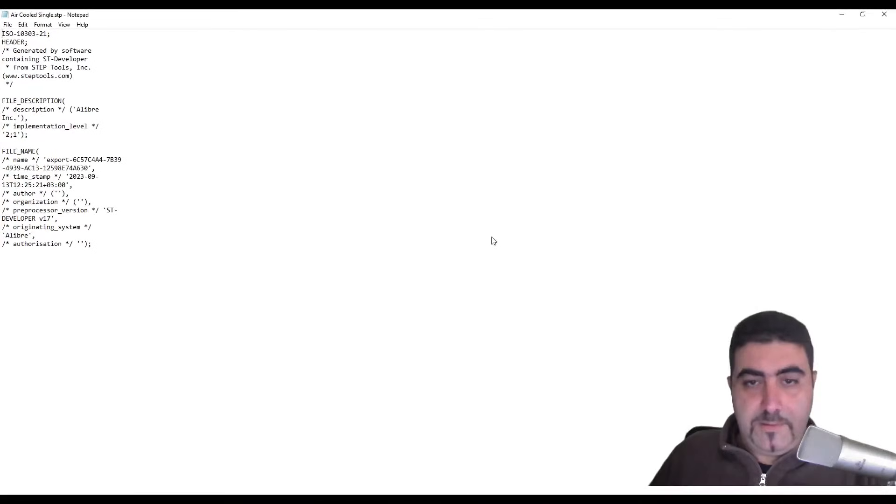
mouse_move(235, 171)
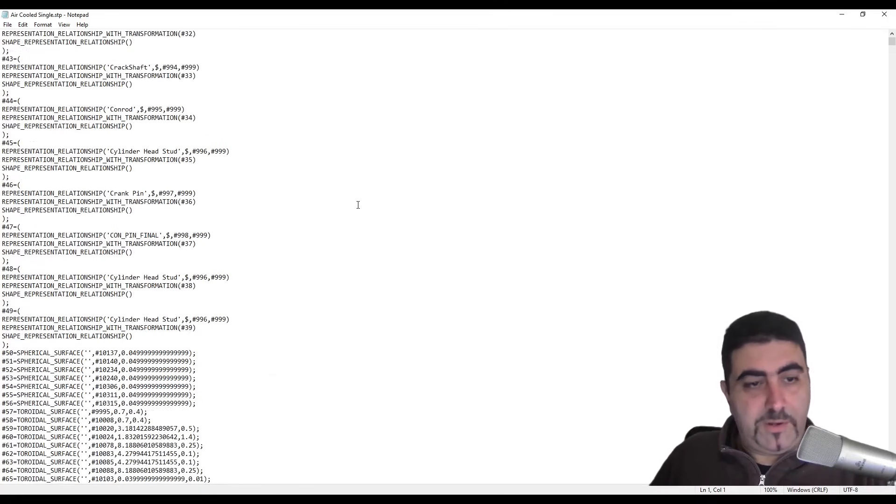
scroll("down", 3)
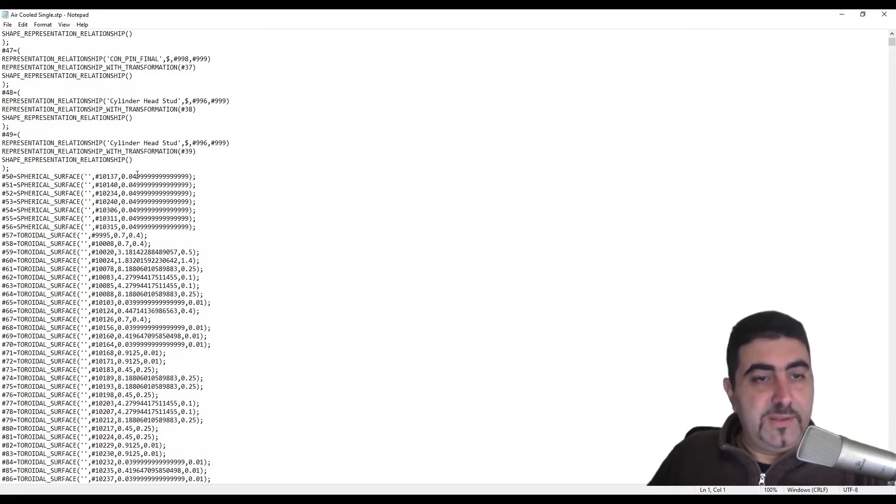
scroll("down", 3)
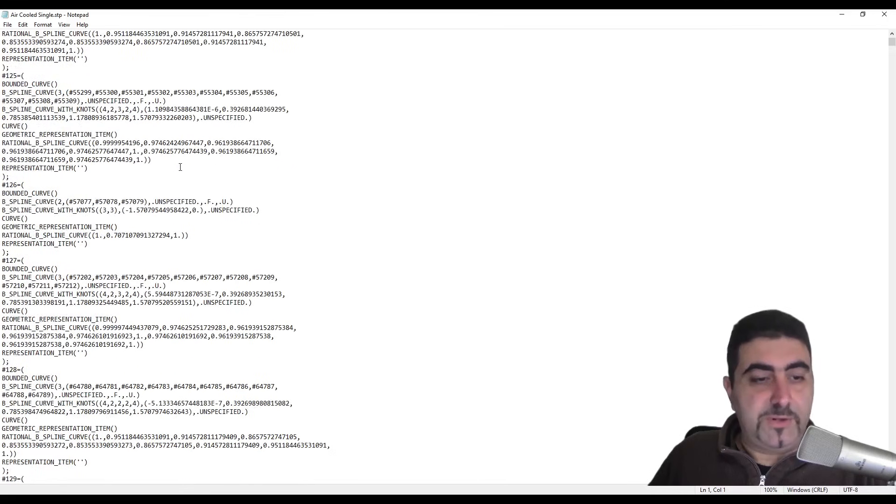
scroll("down", 3)
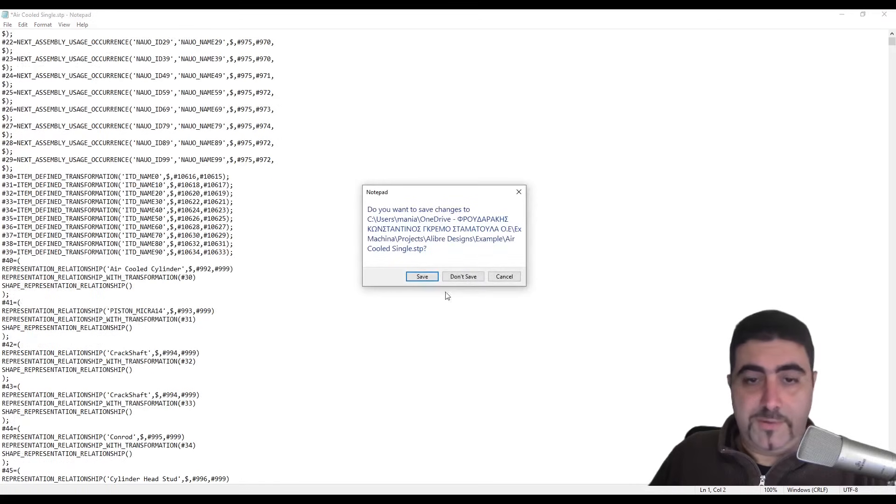
Close Notepad without saving, returning to the Open dialog with the STEP file chosen
left_click(463, 276)
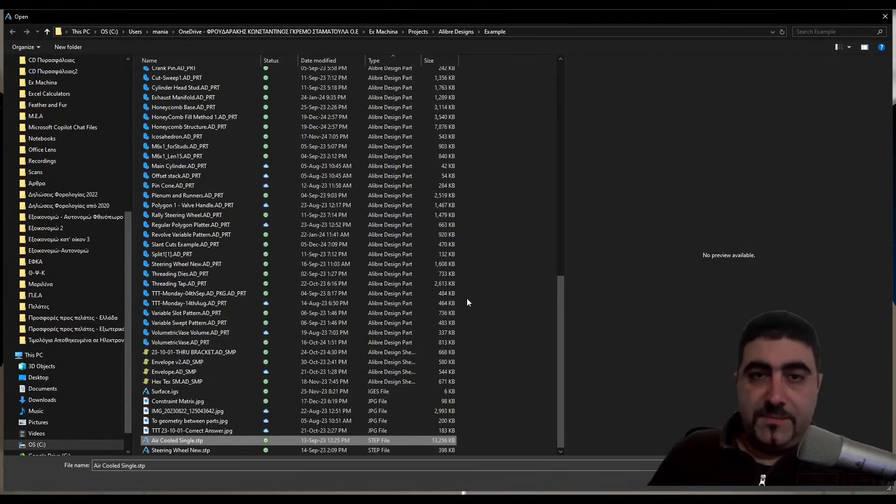
mouse_move(184, 440)
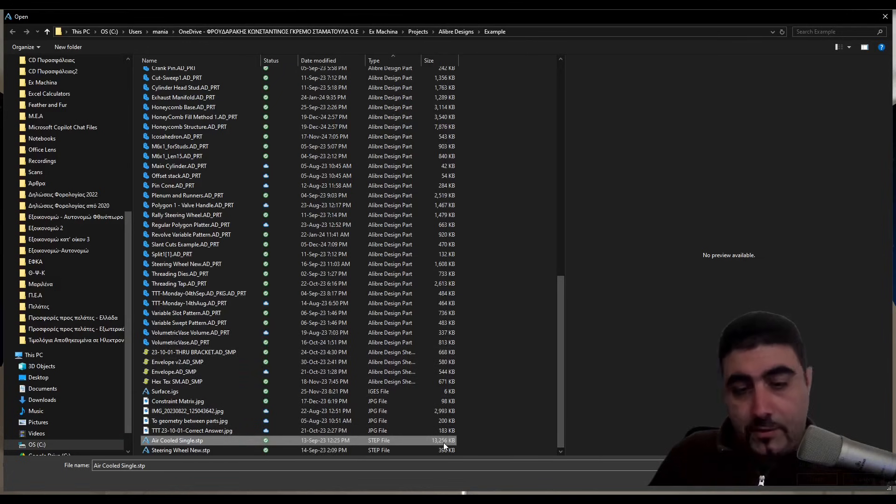
mouse_move(200, 442)
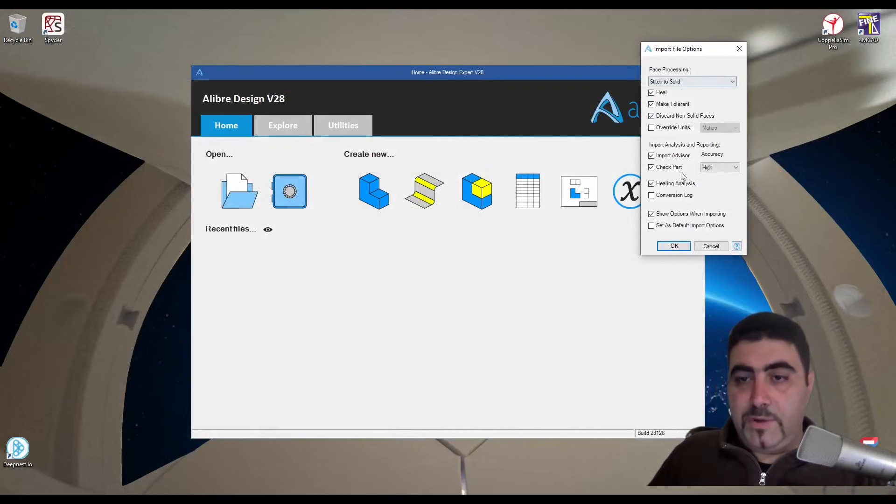
Accept the Import File Options so the STEP file loads as an engine assembly
left_click(674, 246)
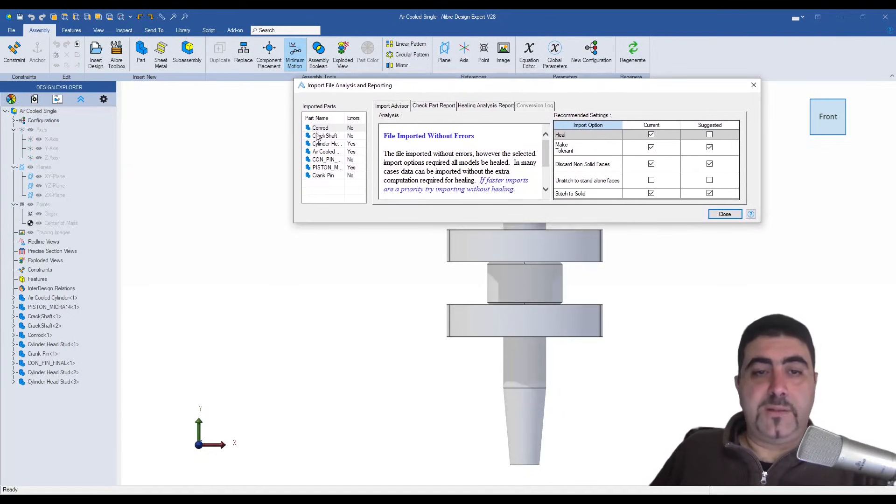
left_click(326, 136)
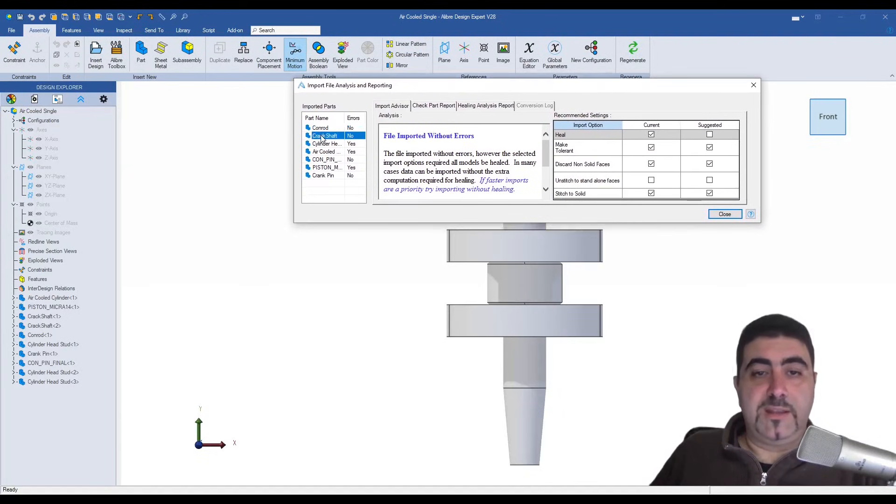
left_click(326, 144)
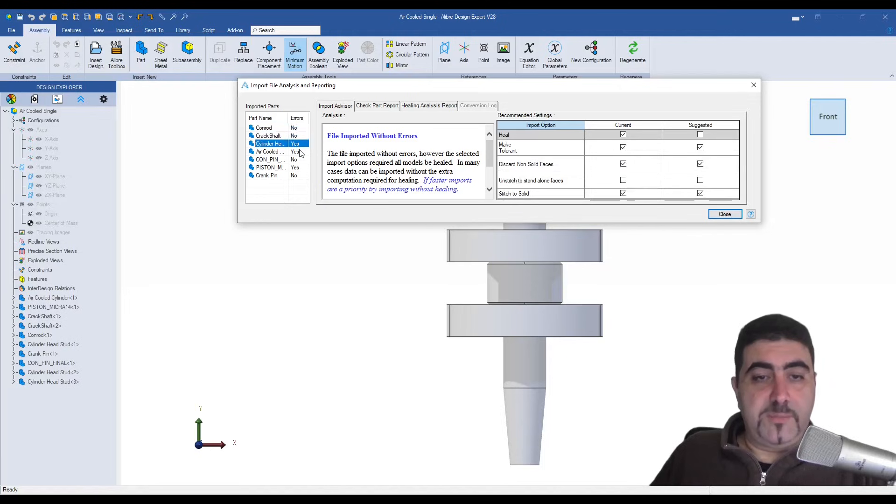
left_click(269, 151)
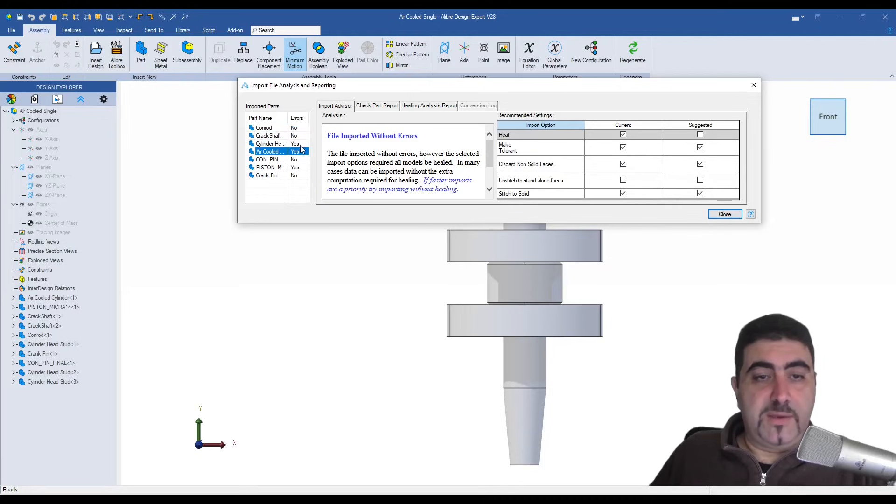
left_click(269, 167)
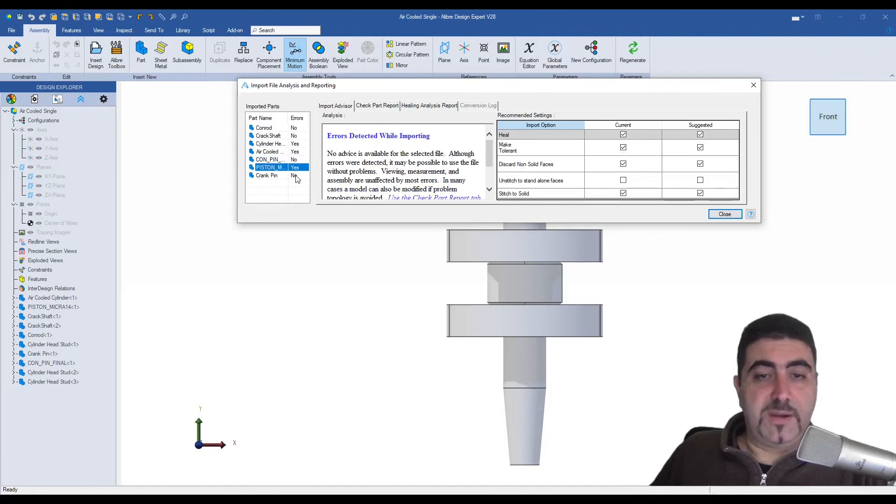
left_click(430, 106)
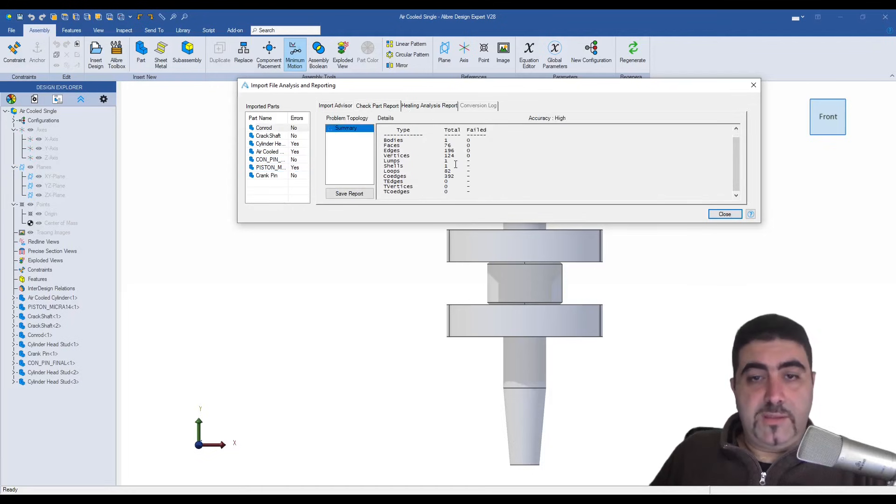
left_click(428, 105)
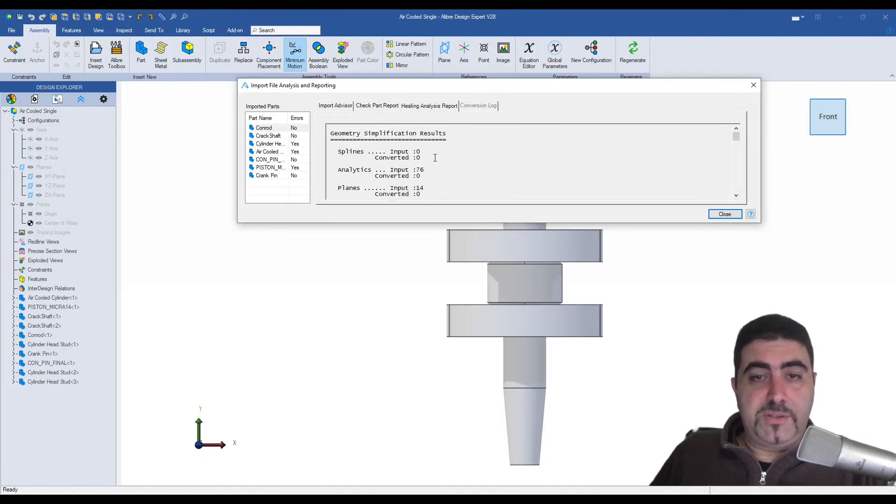
scroll("down", 3)
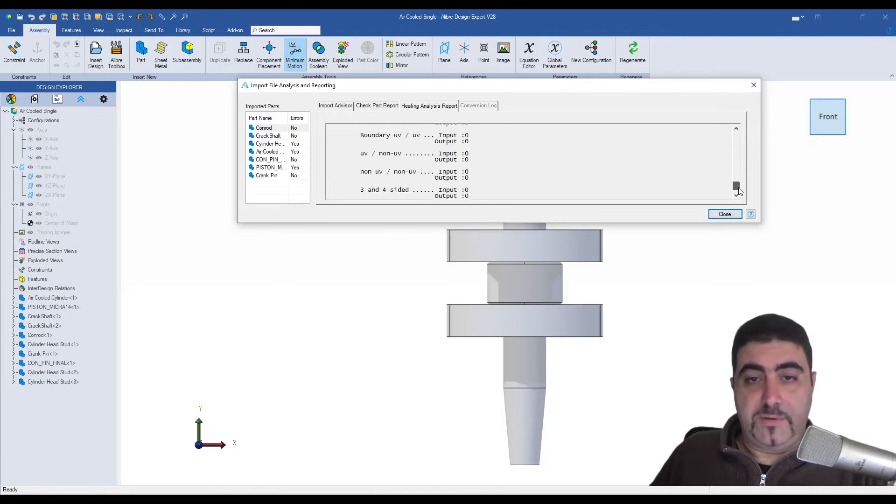
left_click(336, 106)
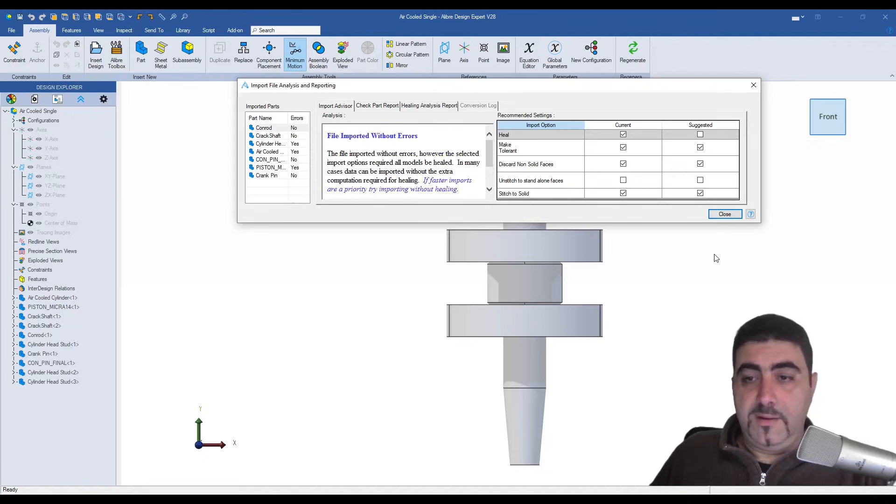
Dismiss the import analysis report and inspect the imported engine assembly
left_click(725, 214)
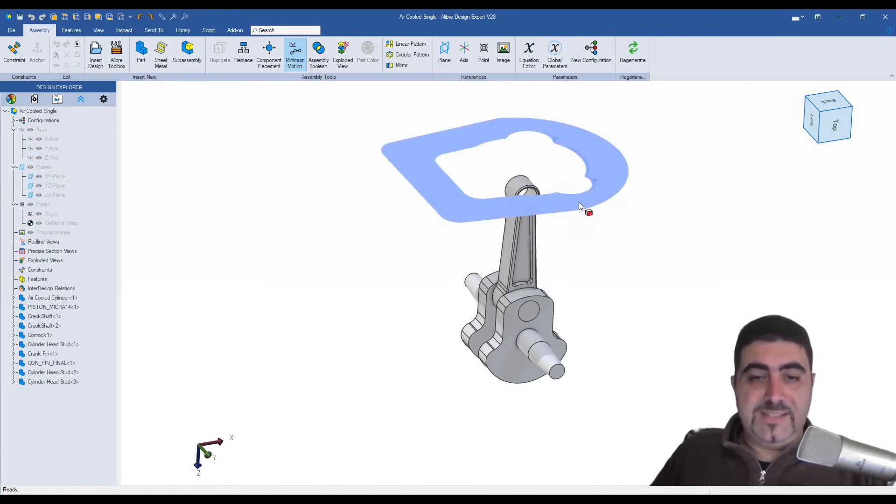
right_click(52, 298)
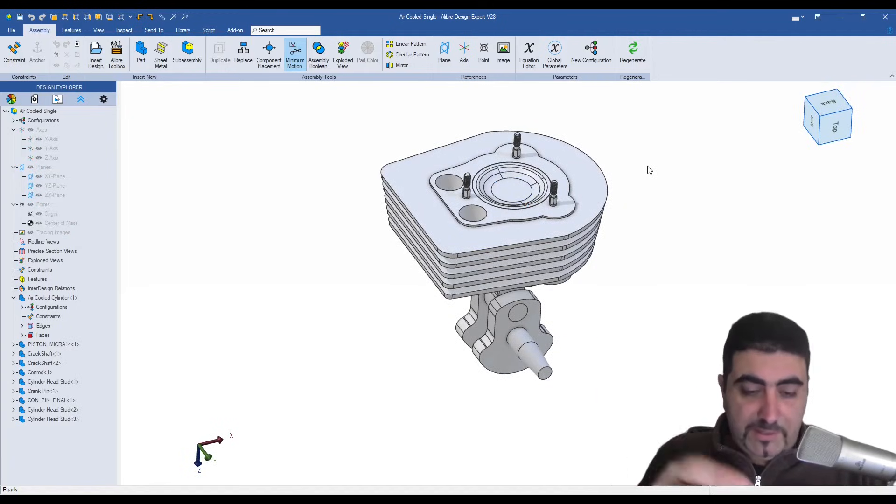
mouse_move(659, 166)
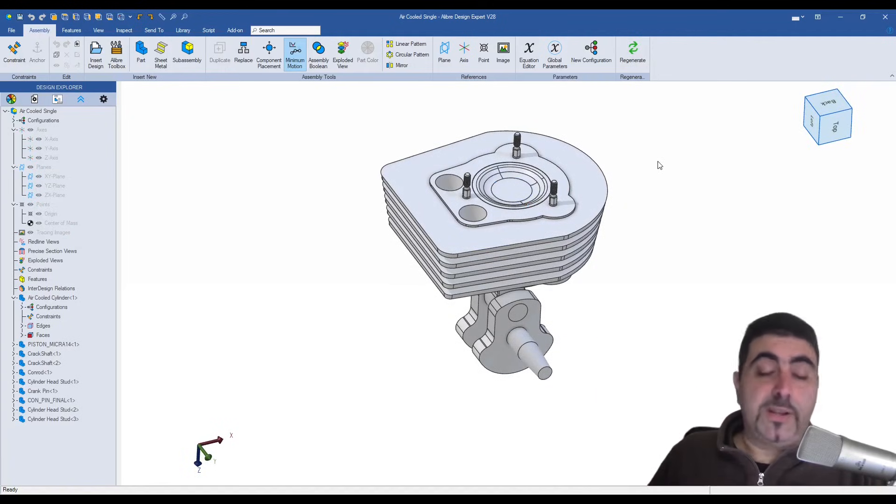
mouse_move(620, 148)
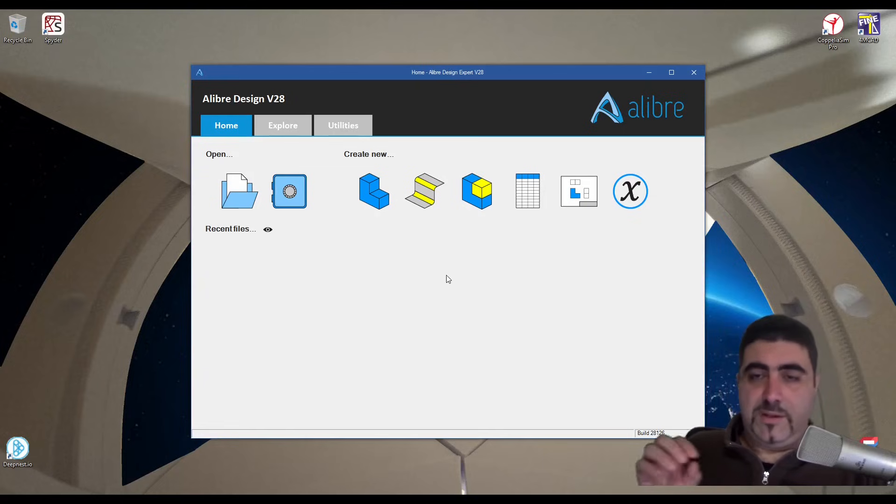
mouse_move(322, 272)
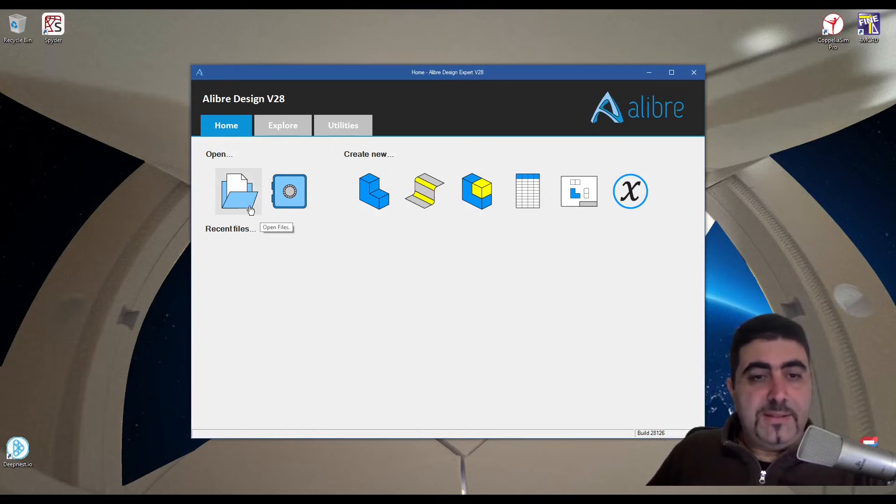
Navigate to the Mecasolar Tracker SolidWorks folder and select tracker.SLDASM
left_click(238, 192)
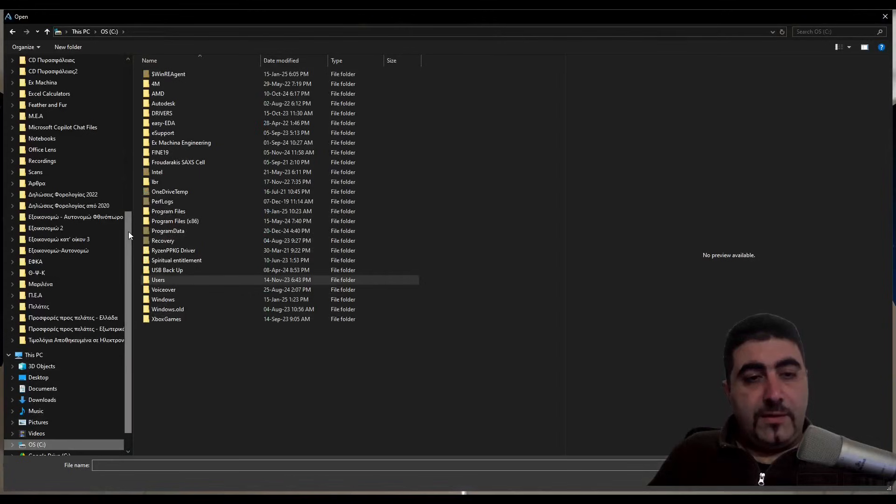
double_click(181, 142)
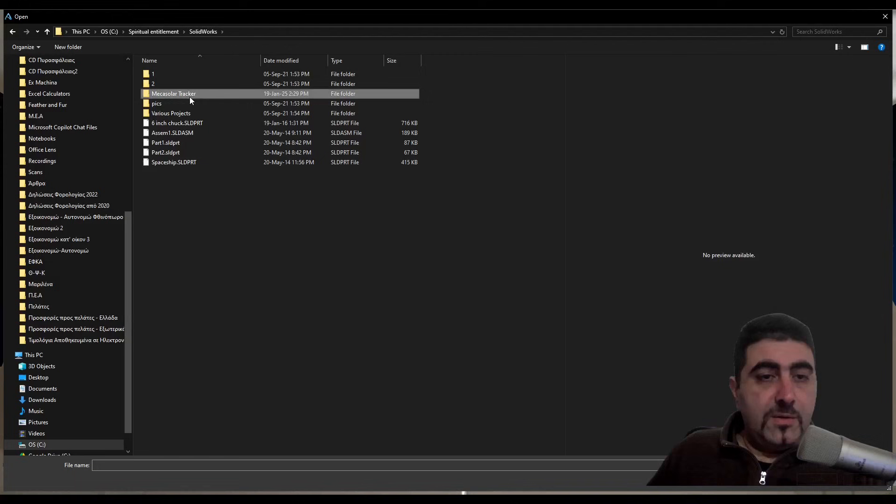
double_click(174, 93)
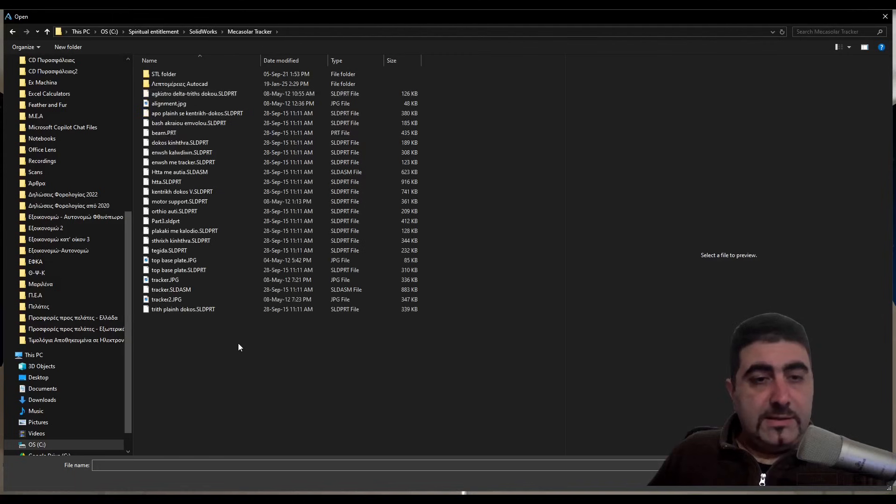
left_click(170, 289)
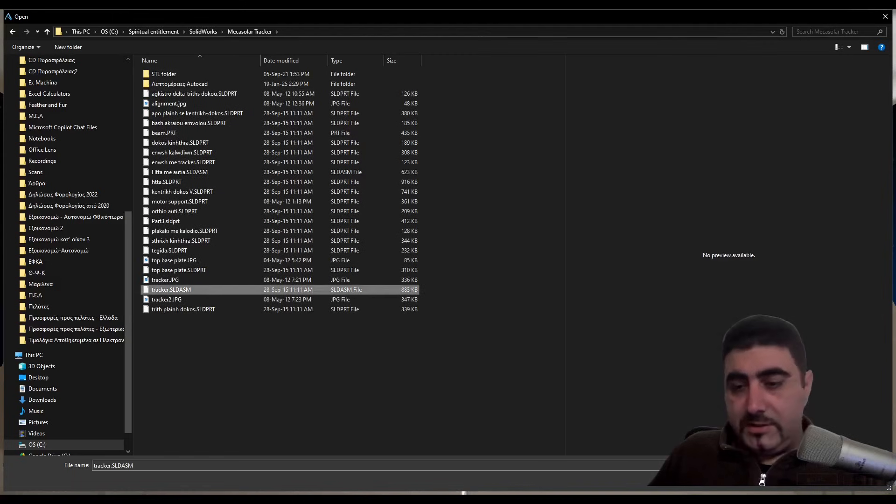